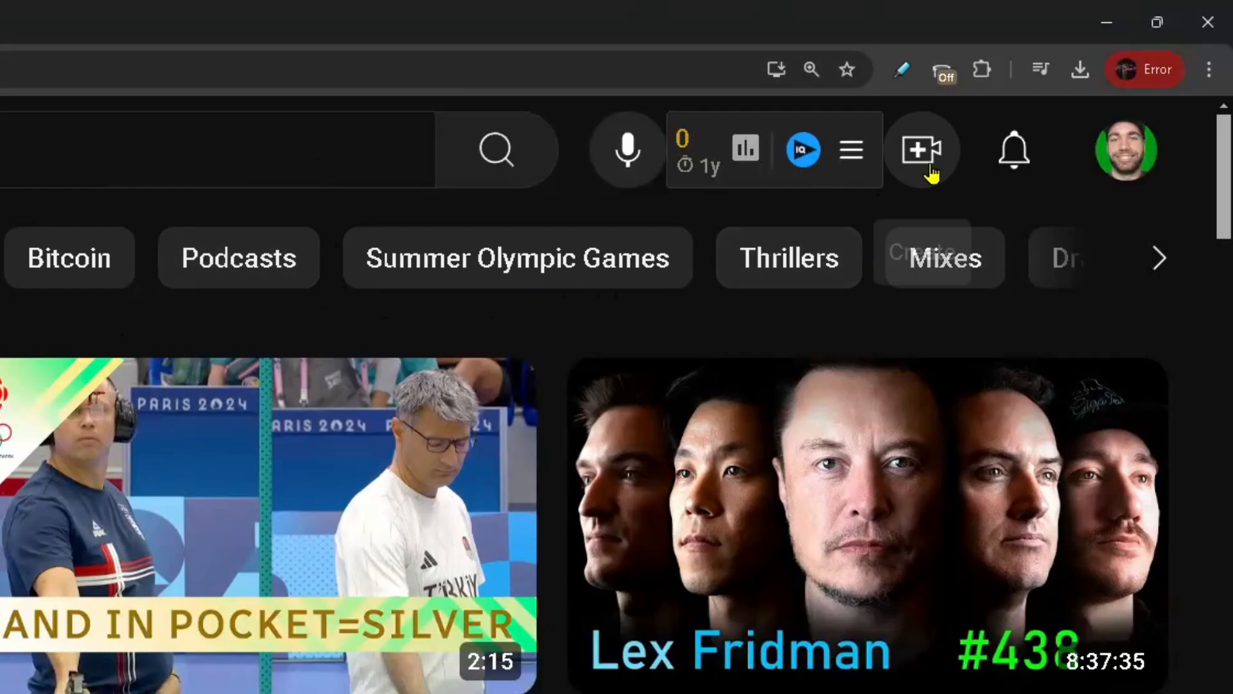
- Bring up YouTube's Create menu with upload, go live and post options
{"action": "left_click", "coordinate": [922, 149]}
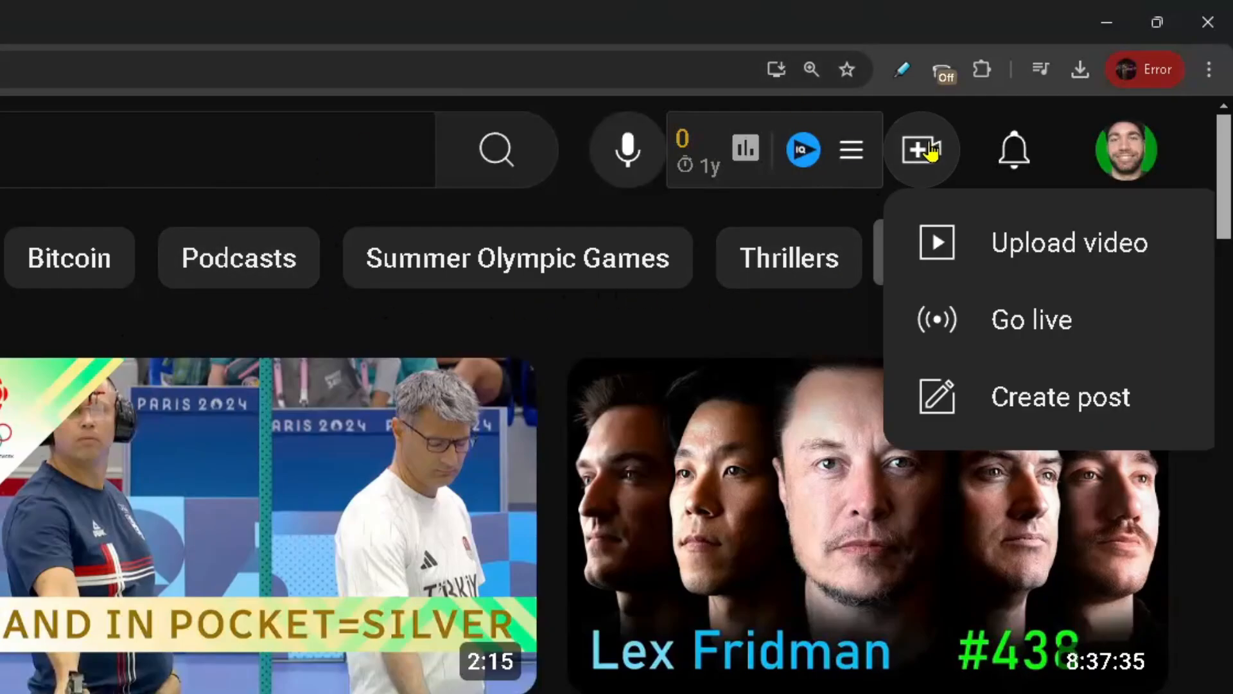
{"action": "mouse_move", "coordinate": [1103, 320]}
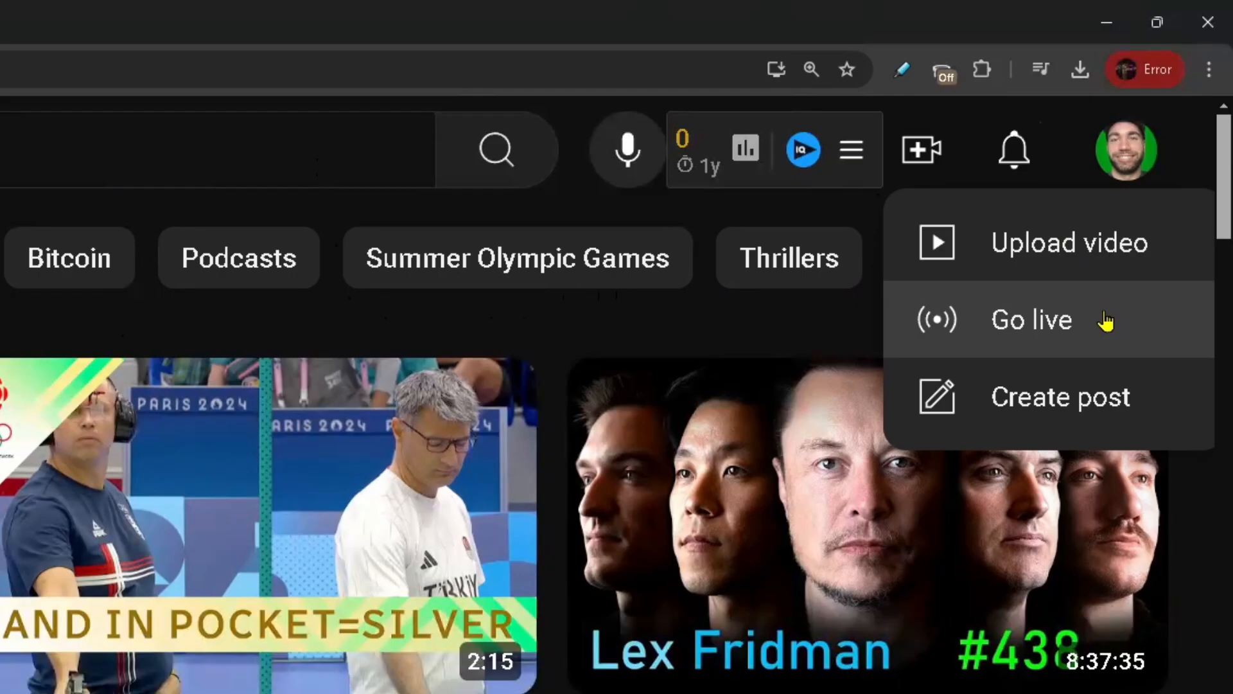
- Go live and dismiss the Live Control Room welcome prompt
{"action": "left_click", "coordinate": [1031, 319]}
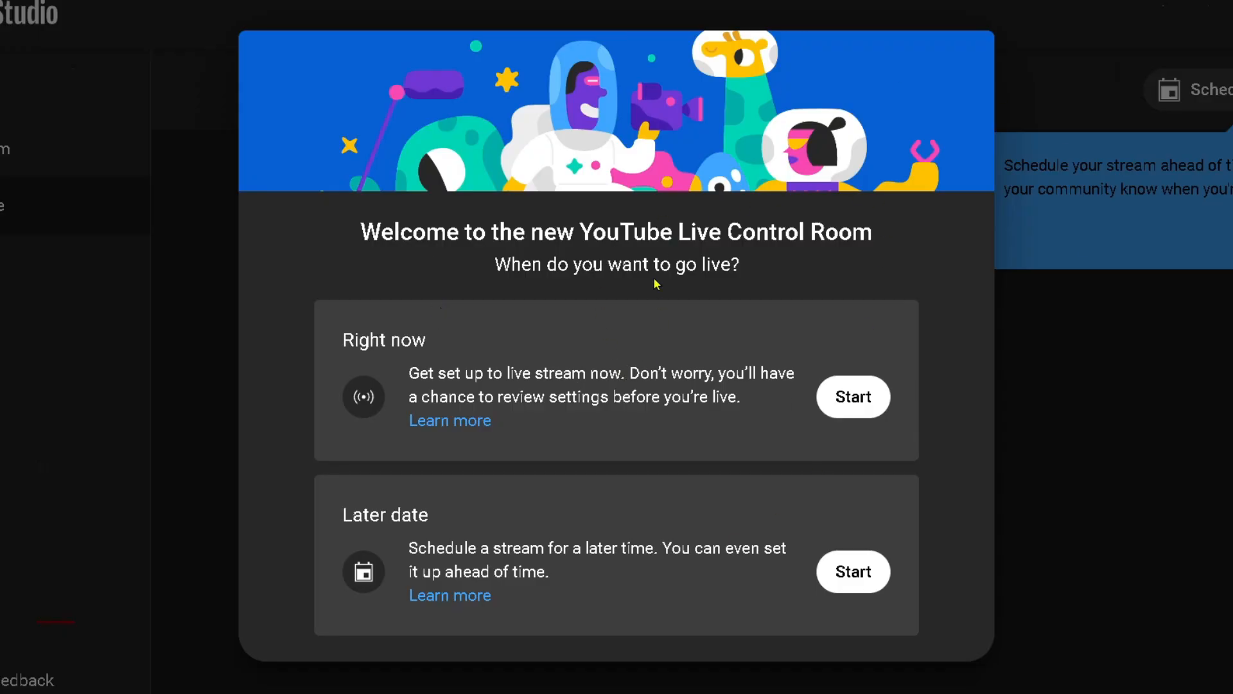
{"action": "mouse_move", "coordinate": [814, 323]}
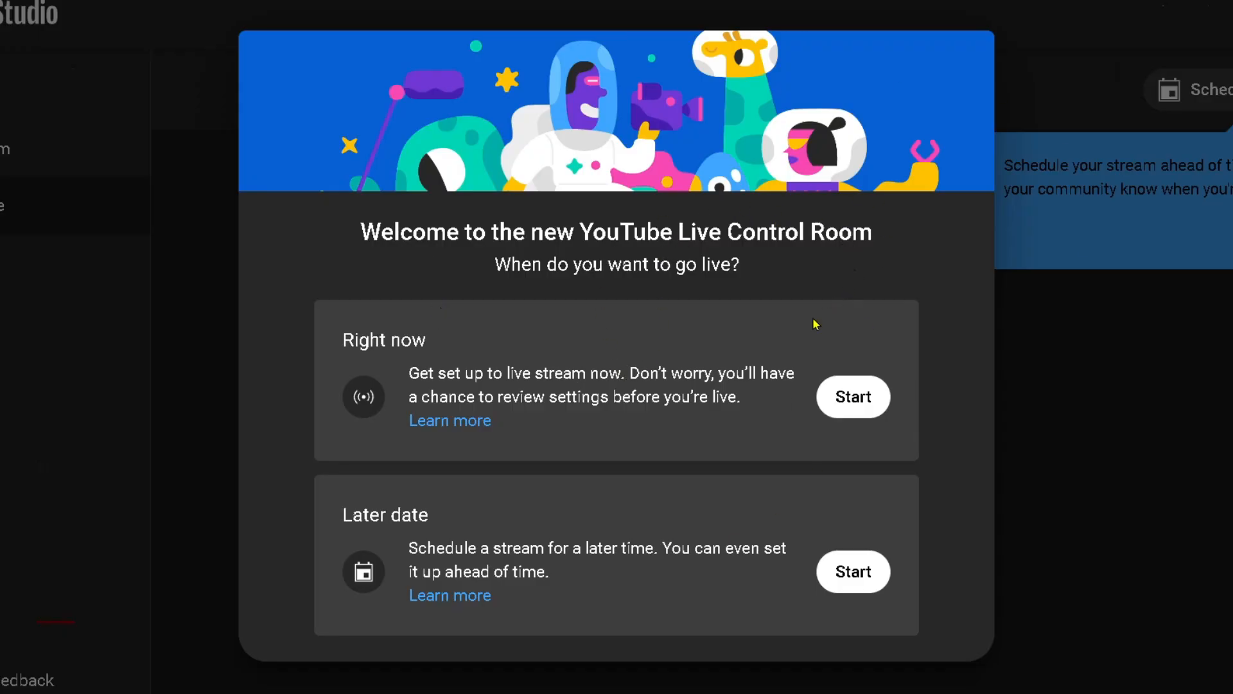
{"action": "mouse_move", "coordinate": [464, 354]}
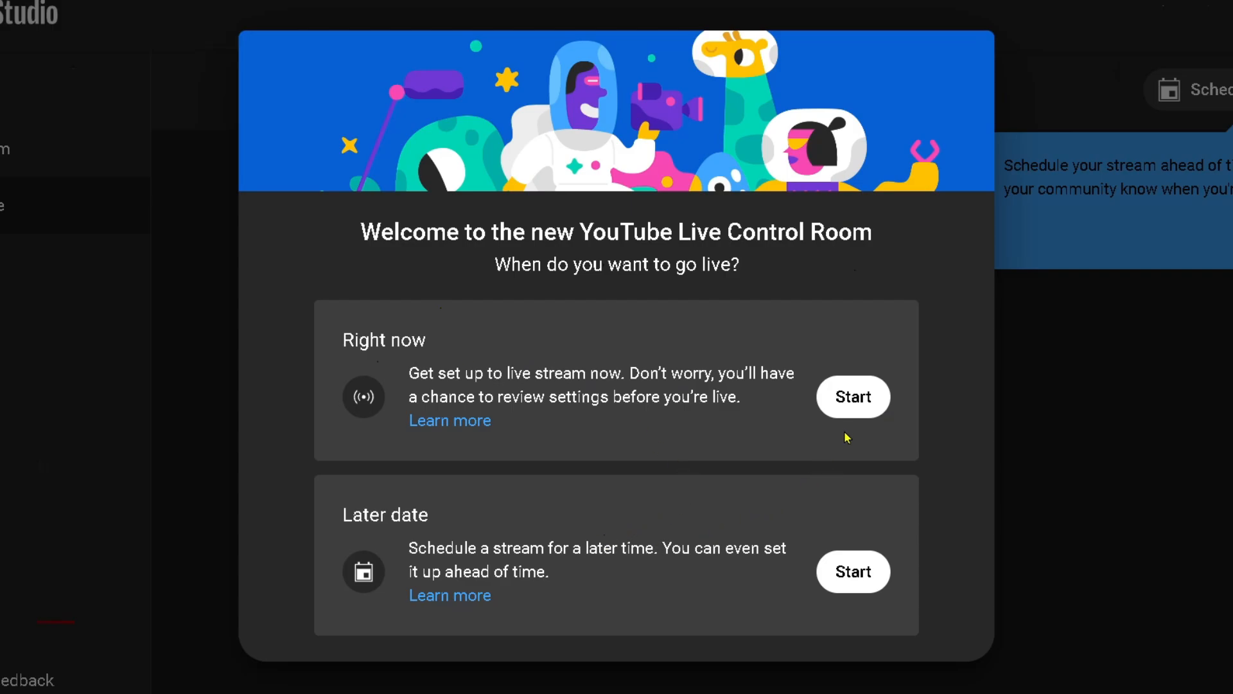
{"action": "left_click", "coordinate": [853, 396]}
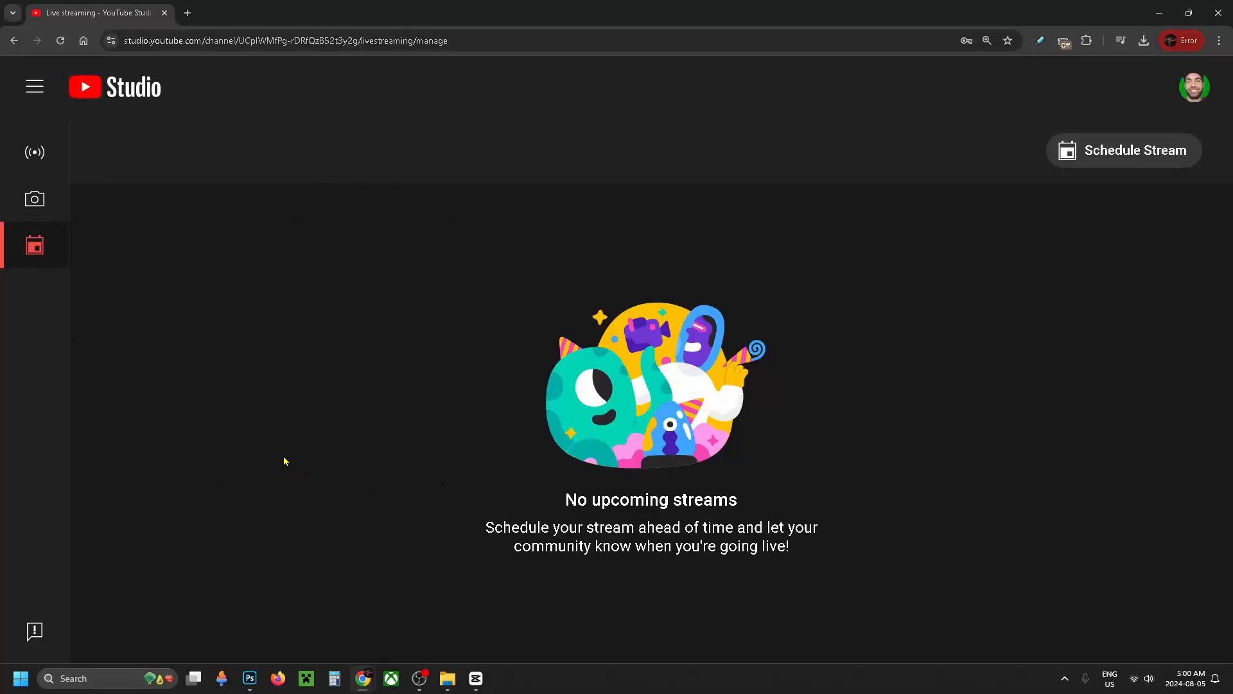
- Show the CryptoSpace Live Stream dashboard with its stream key and settings
{"action": "left_click", "coordinate": [34, 152]}
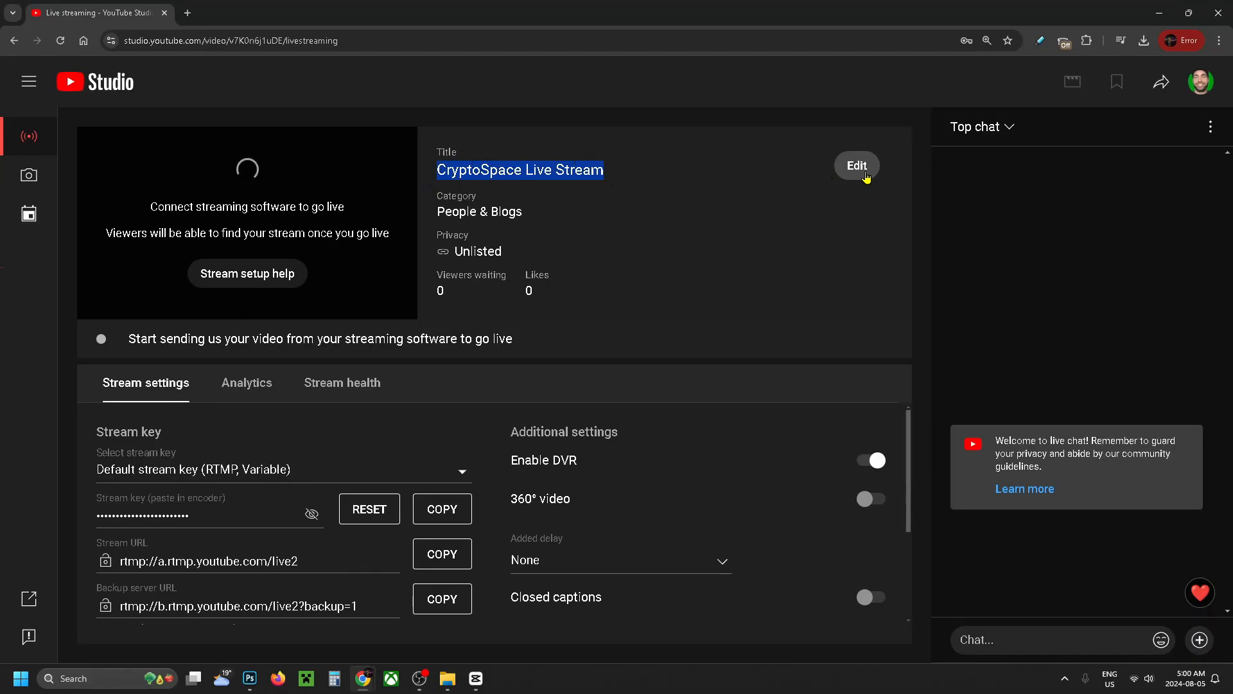
- Edit the stream and review its details: title Test, Unlisted, People & Blogs
{"action": "left_click", "coordinate": [855, 166]}
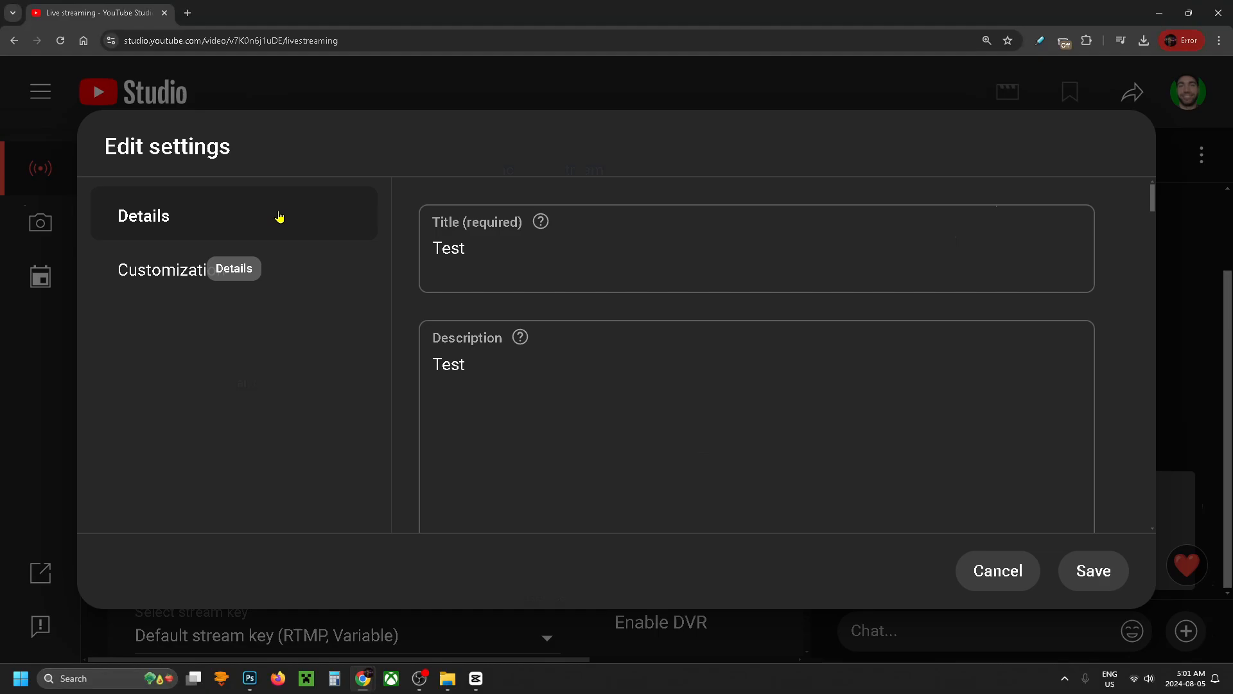
{"action": "left_click", "coordinate": [652, 244]}
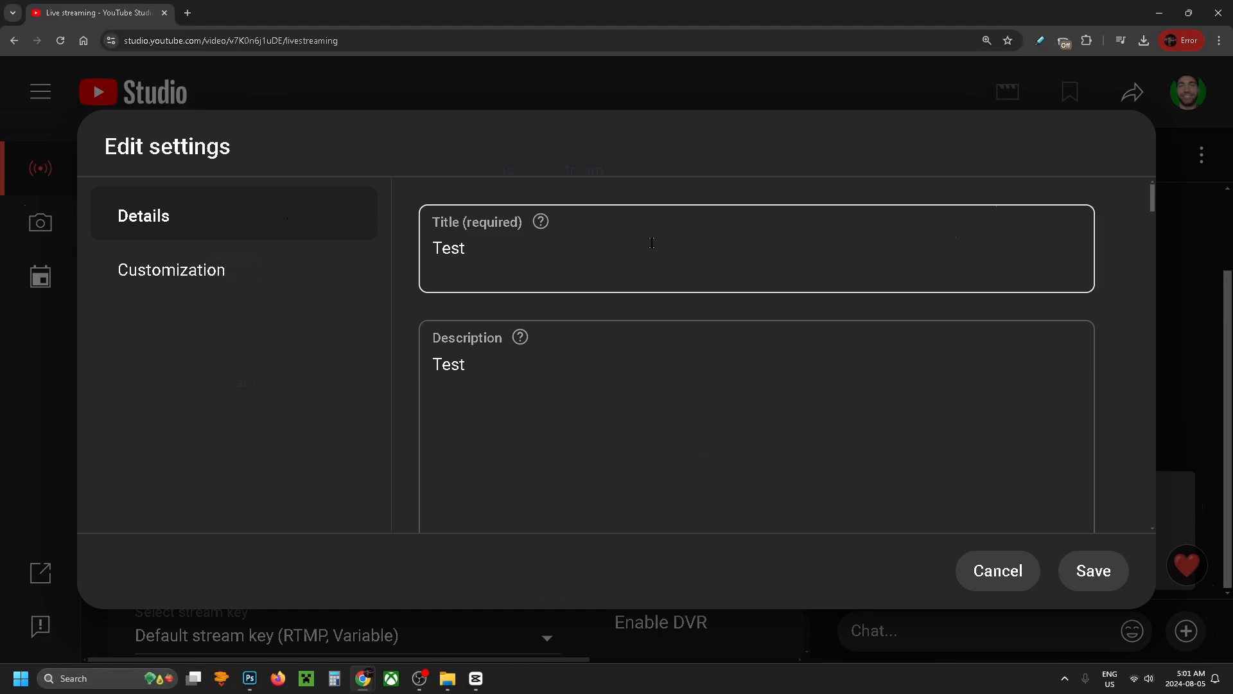
{"action": "scroll", "scroll_direction": "down", "scroll_amount": 3}
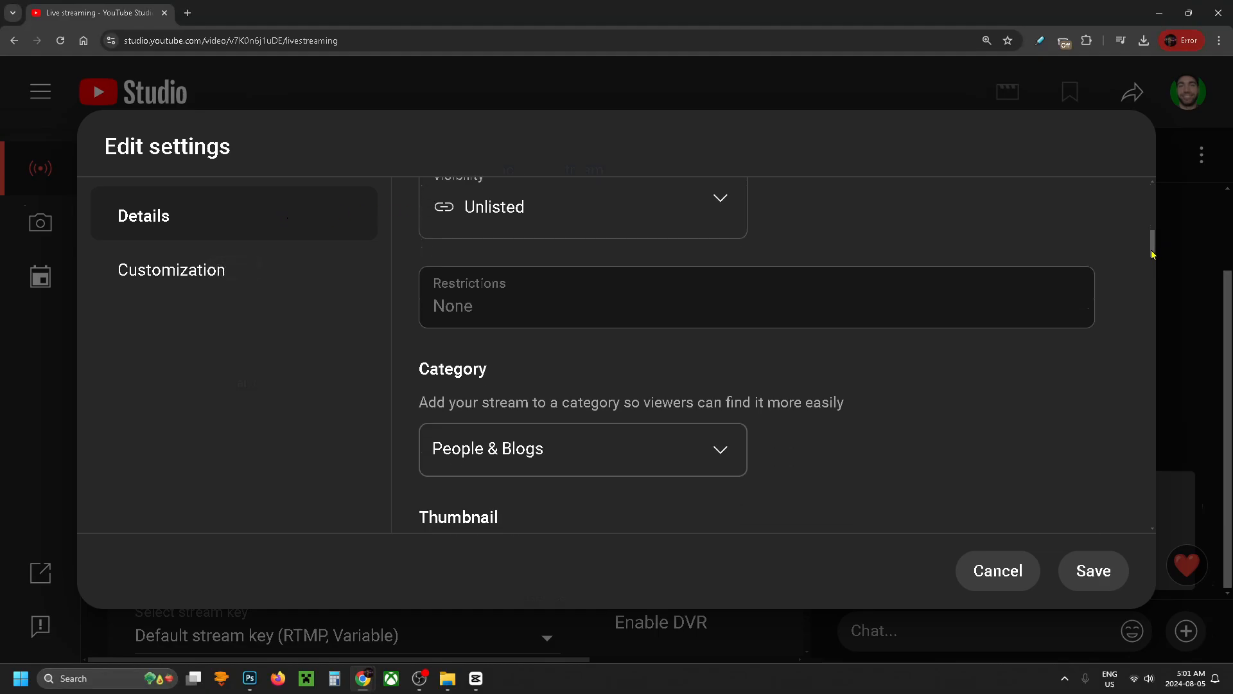
{"action": "scroll", "scroll_direction": "up", "scroll_amount": 3}
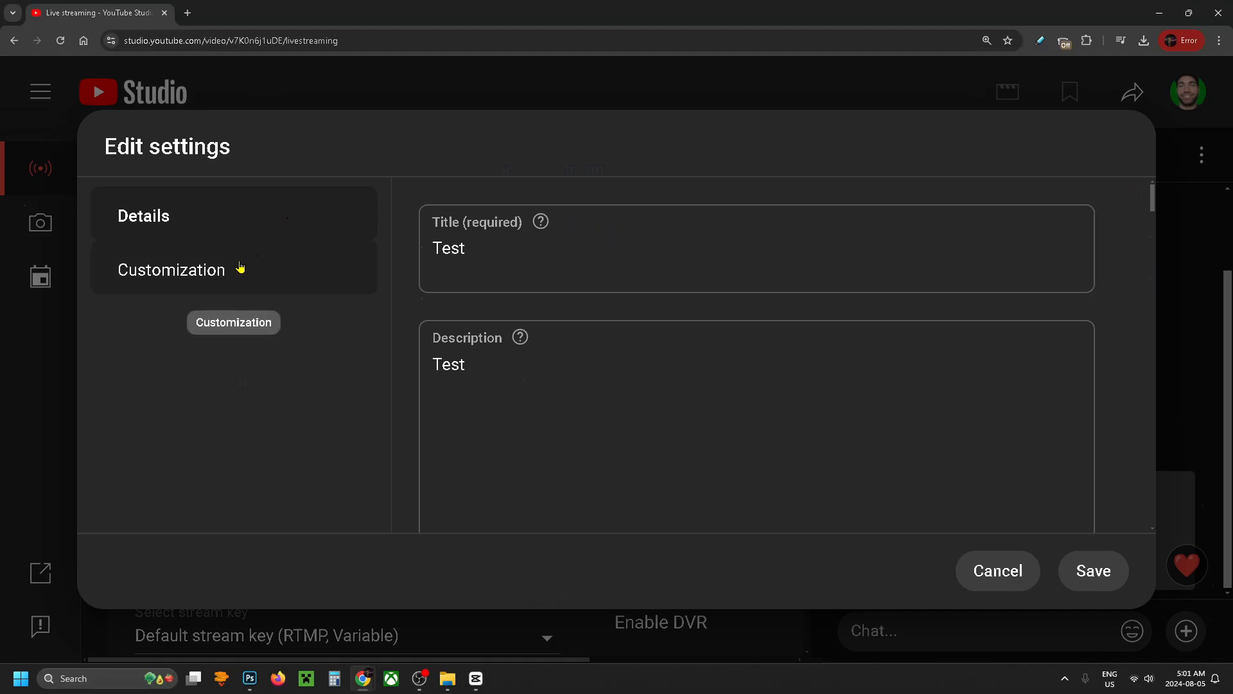
- Under Customization enable Live chat and Live chat replay with Anyone, then save
{"action": "left_click", "coordinate": [170, 270]}
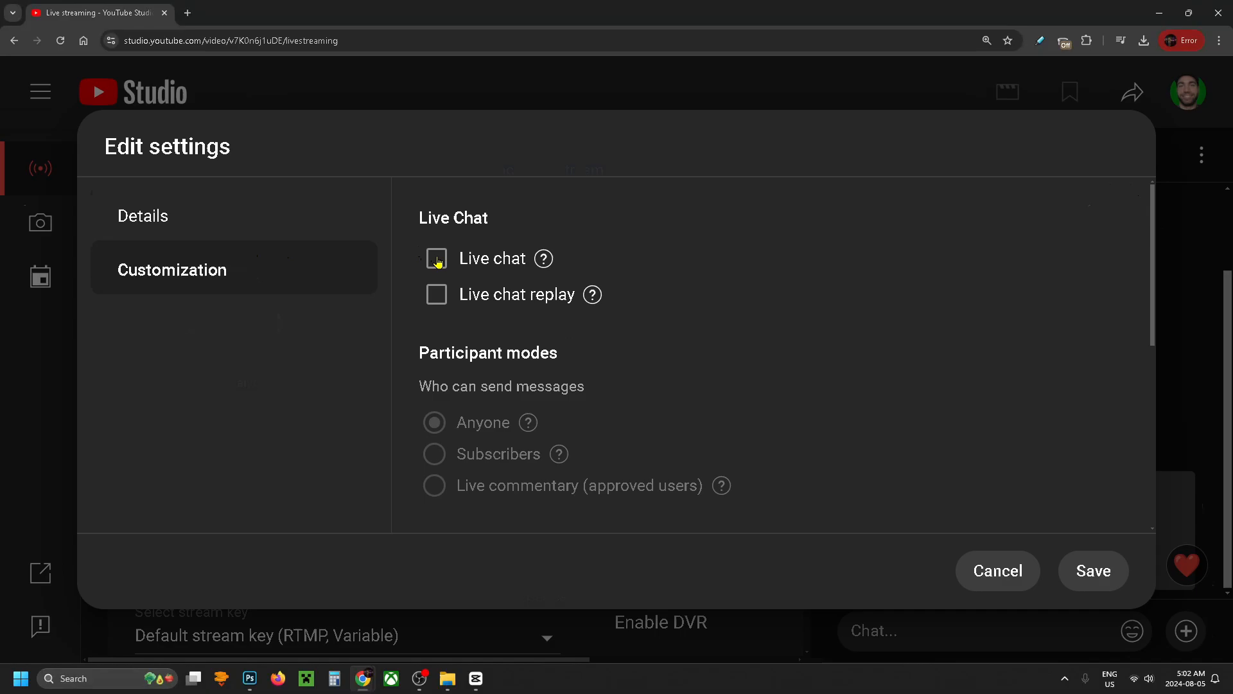
{"action": "left_click", "coordinate": [436, 258]}
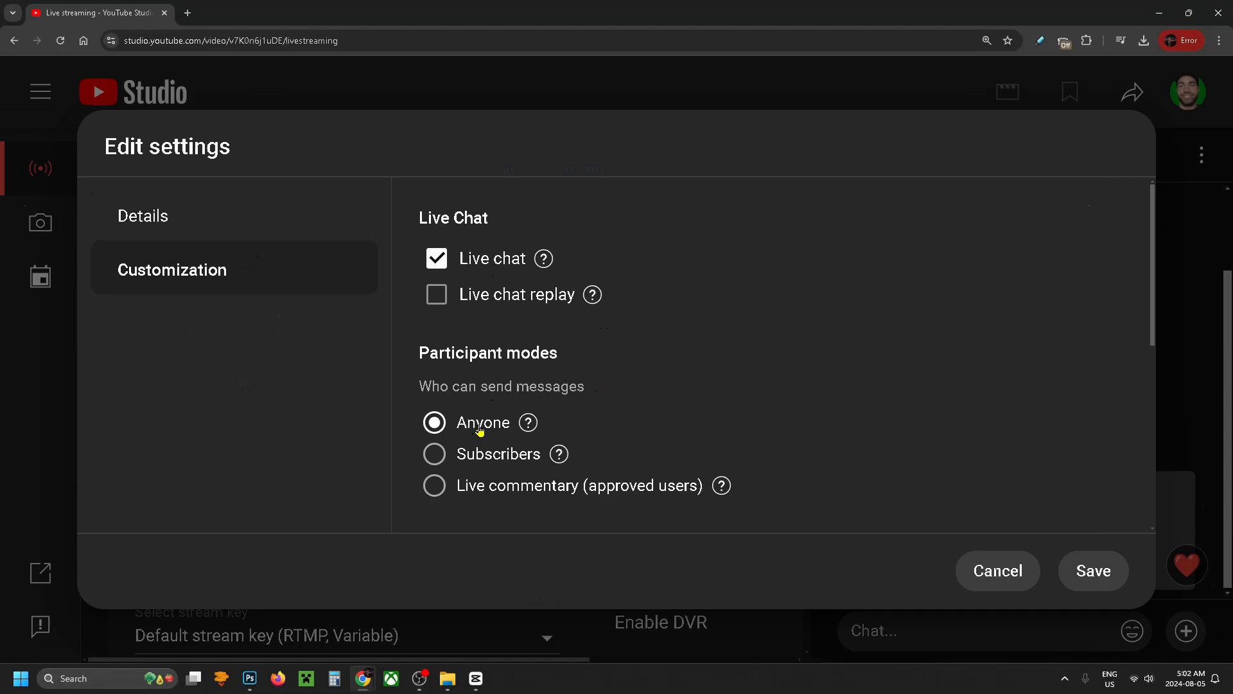
{"action": "mouse_move", "coordinate": [498, 460]}
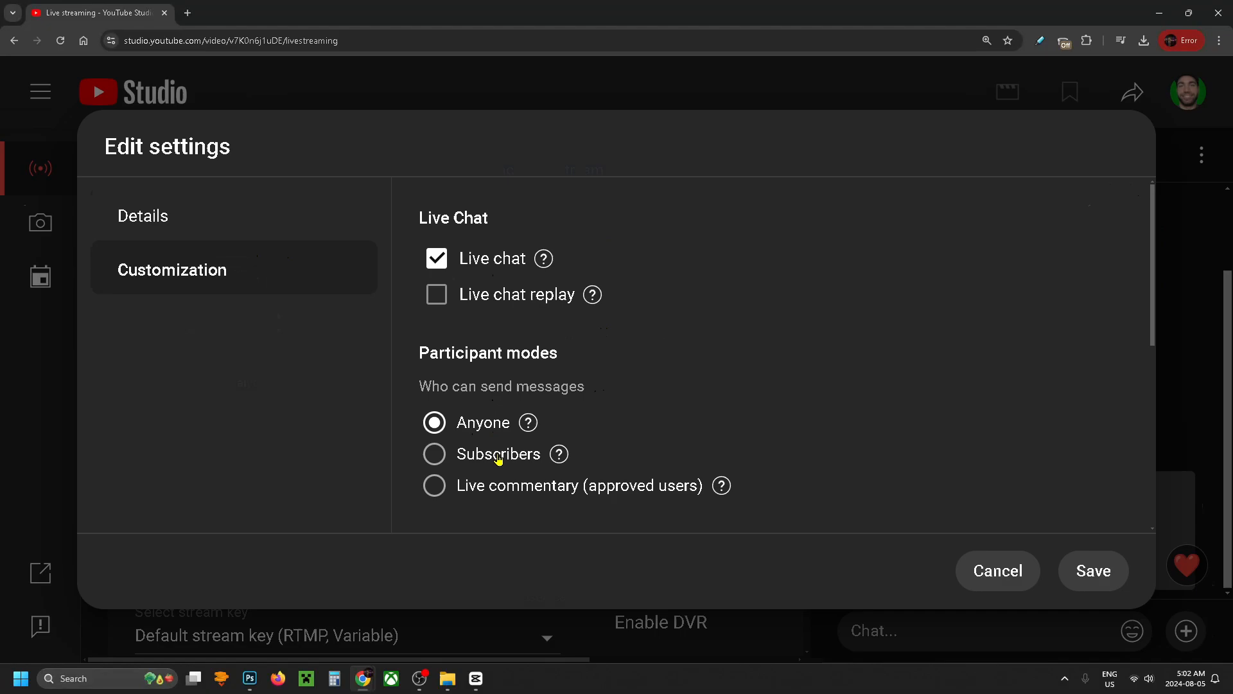
{"action": "mouse_move", "coordinate": [539, 493]}
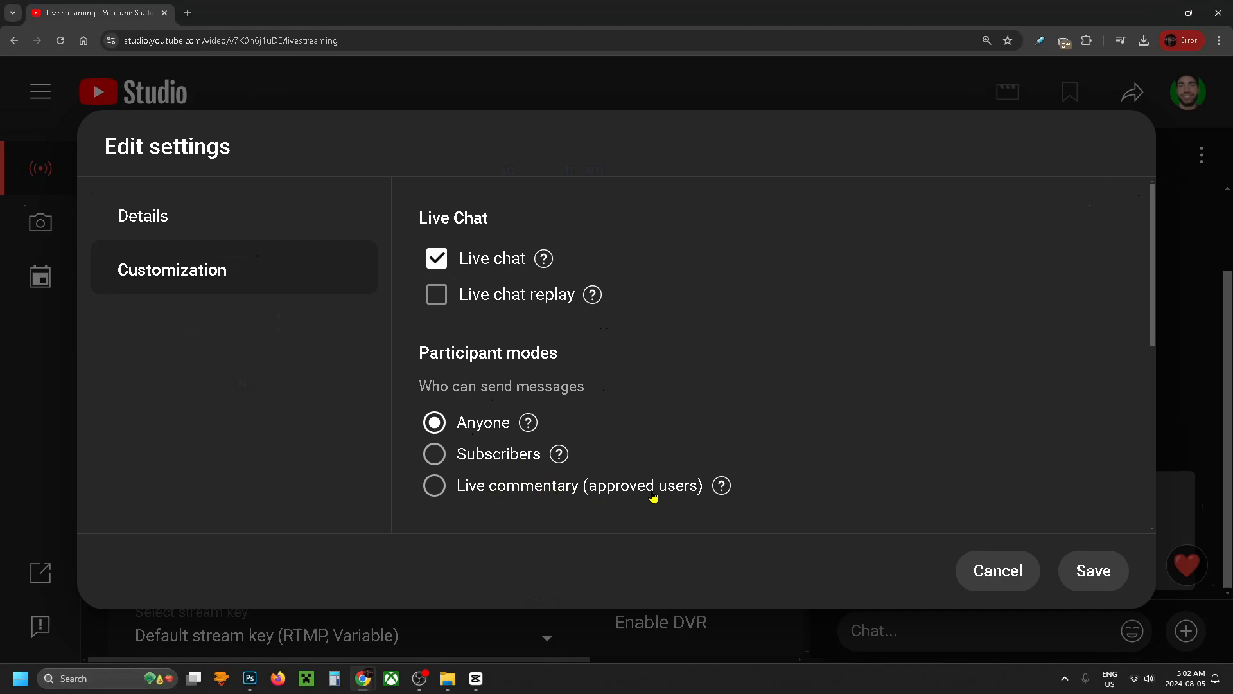
{"action": "mouse_move", "coordinate": [502, 311]}
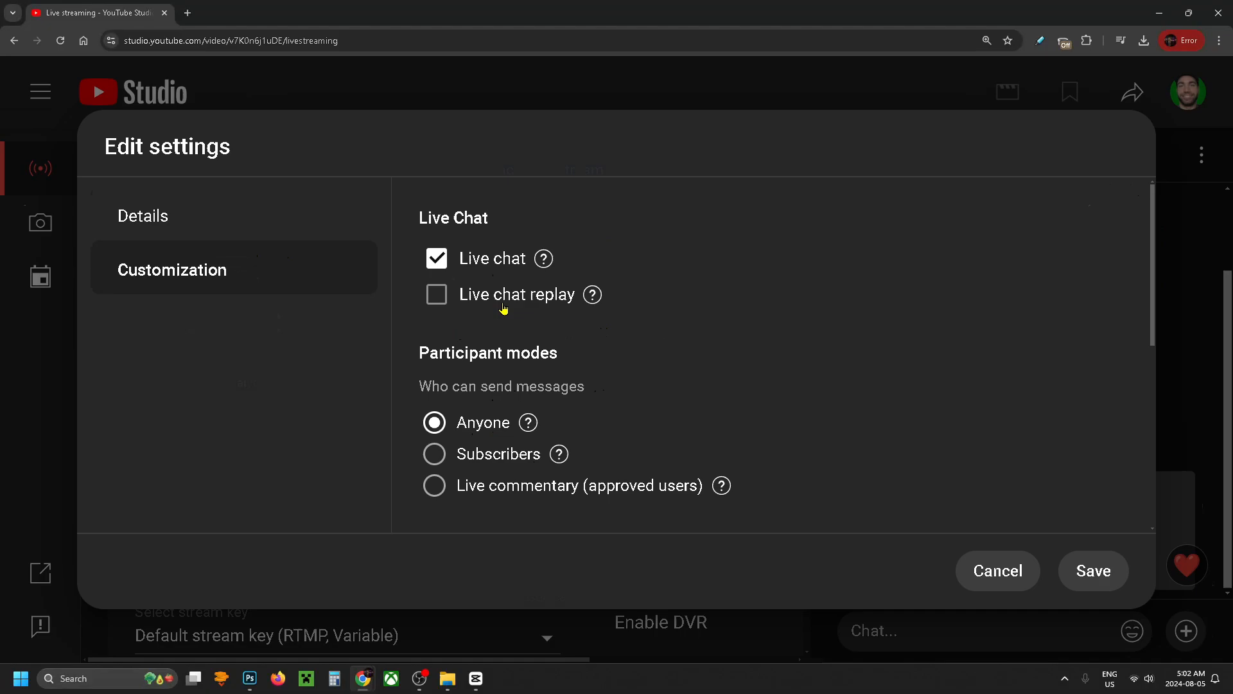
{"action": "mouse_move", "coordinate": [501, 306]}
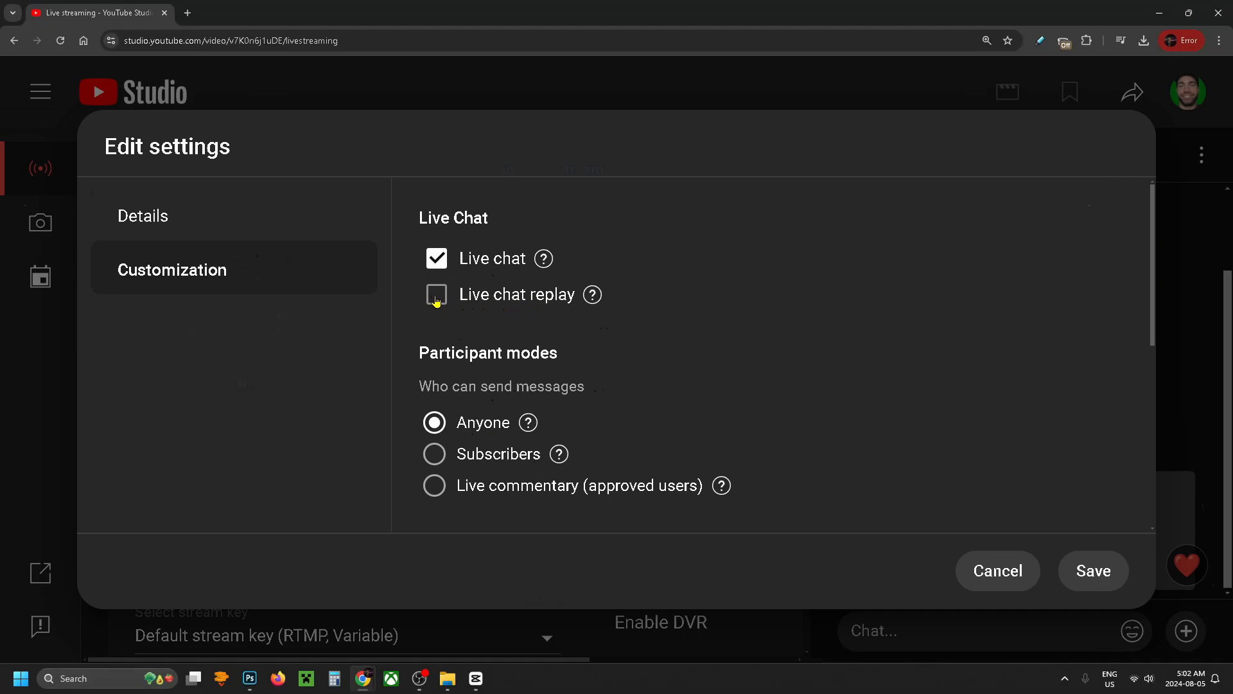
{"action": "left_click", "coordinate": [435, 296]}
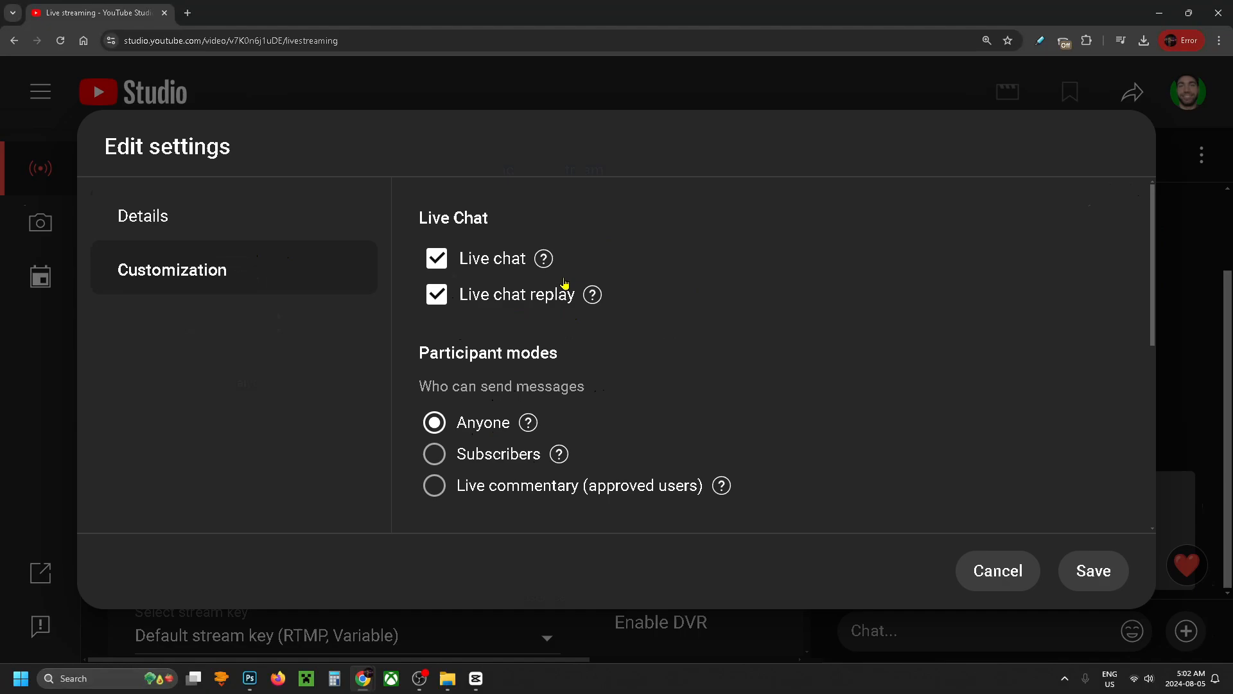
{"action": "mouse_move", "coordinate": [542, 312]}
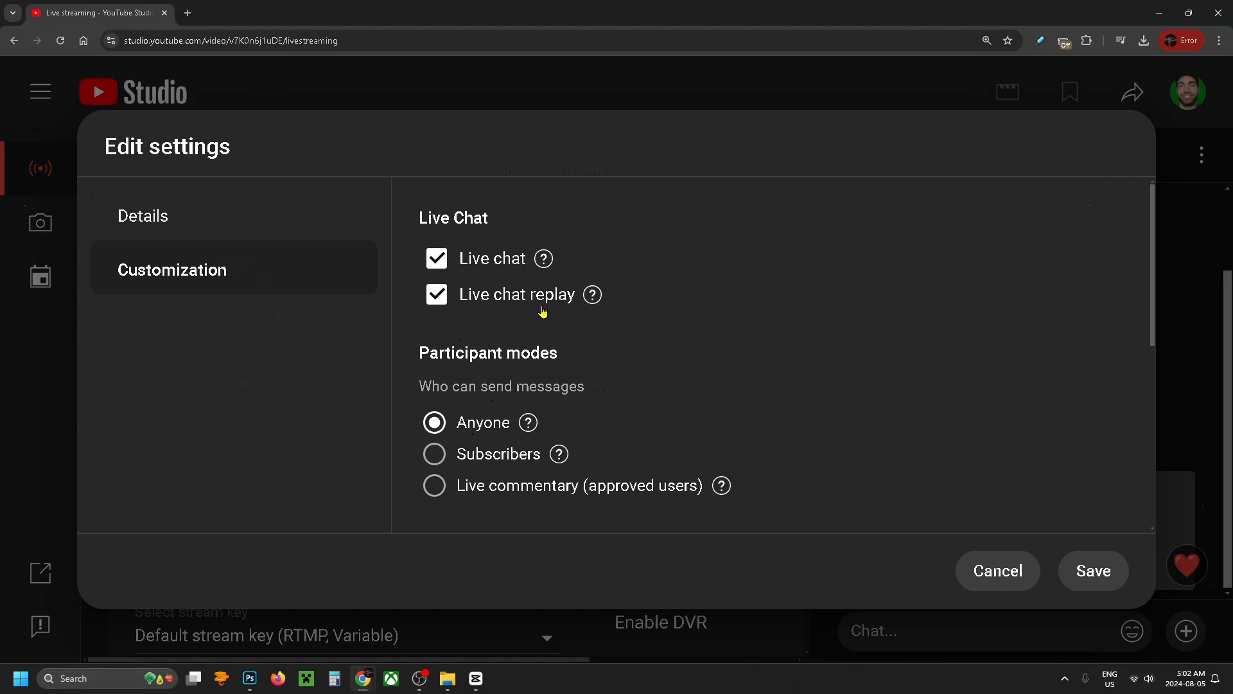
{"action": "scroll", "scroll_direction": "down", "scroll_amount": 3}
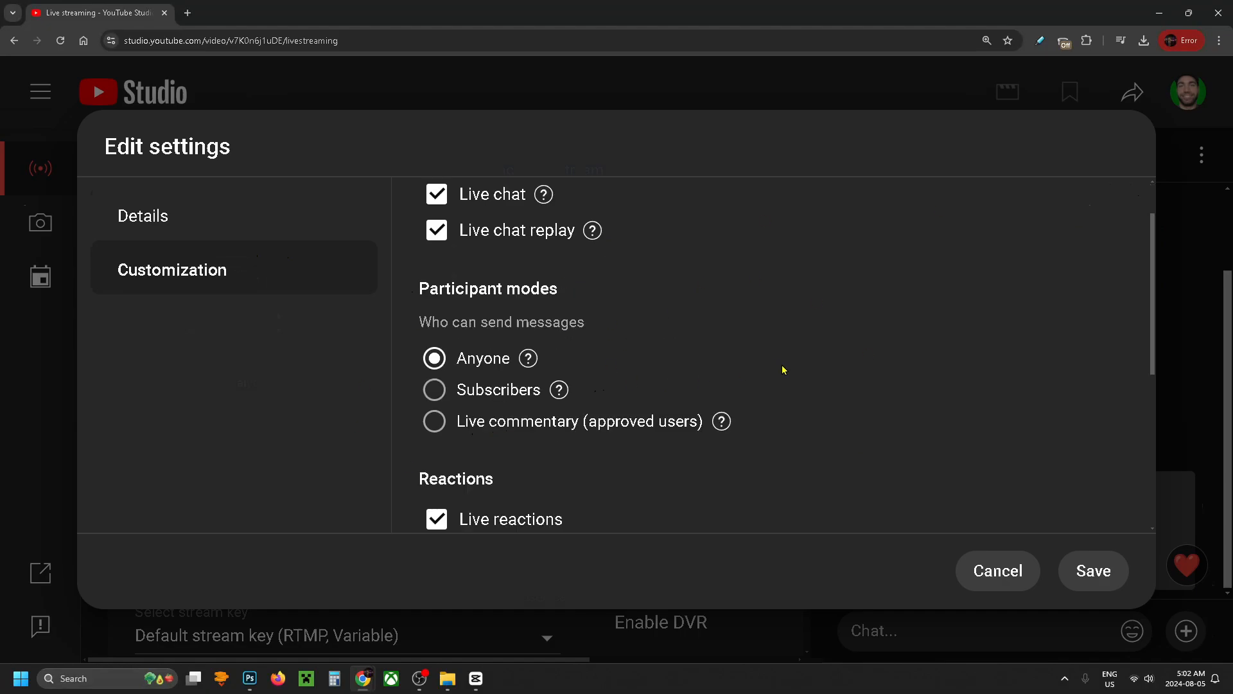
{"action": "scroll", "scroll_direction": "down", "scroll_amount": 3}
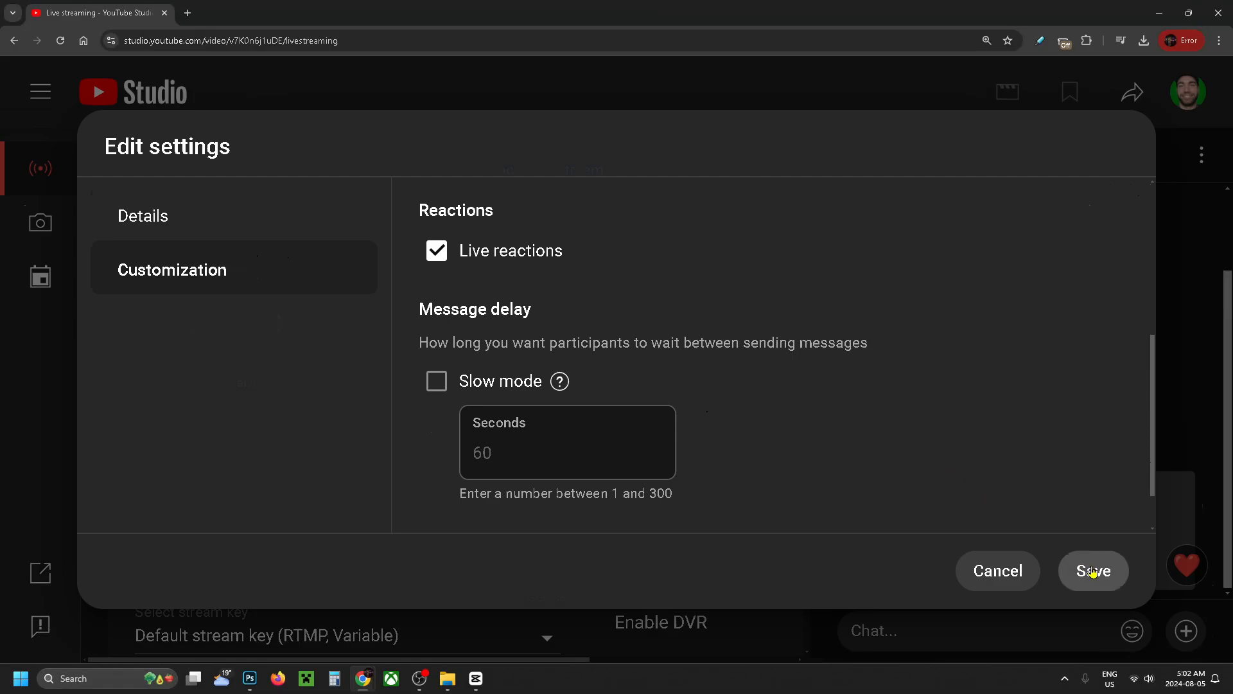
{"action": "left_click", "coordinate": [1093, 570]}
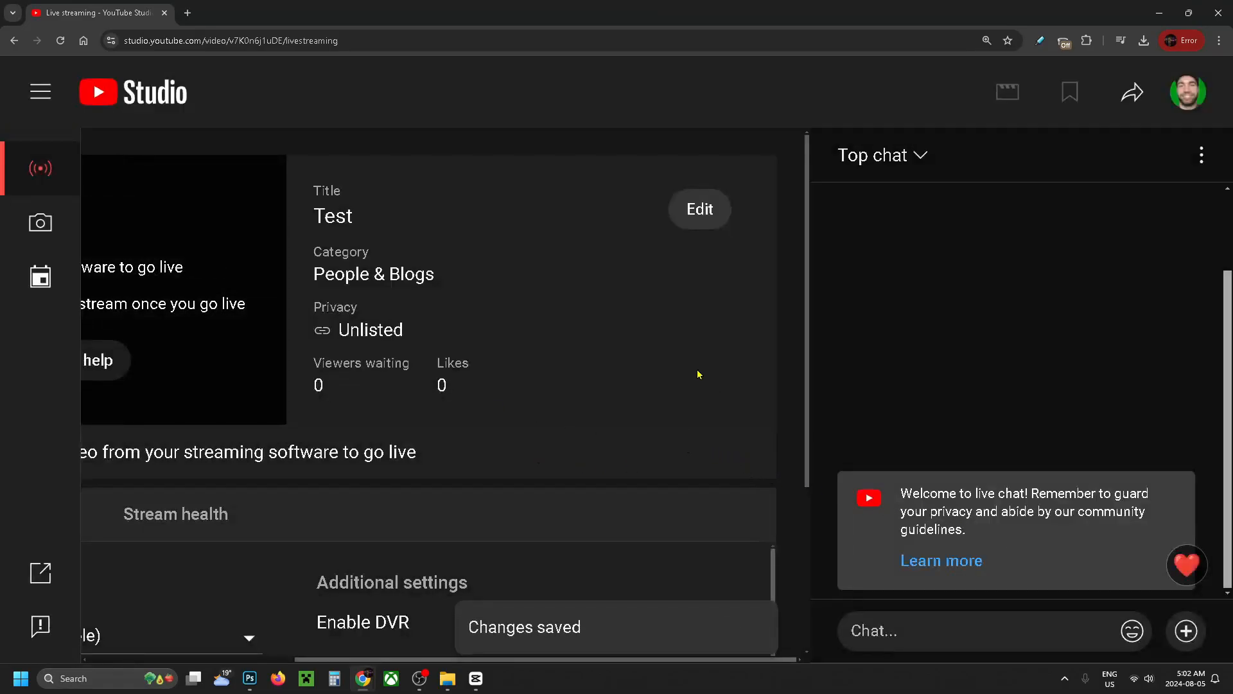